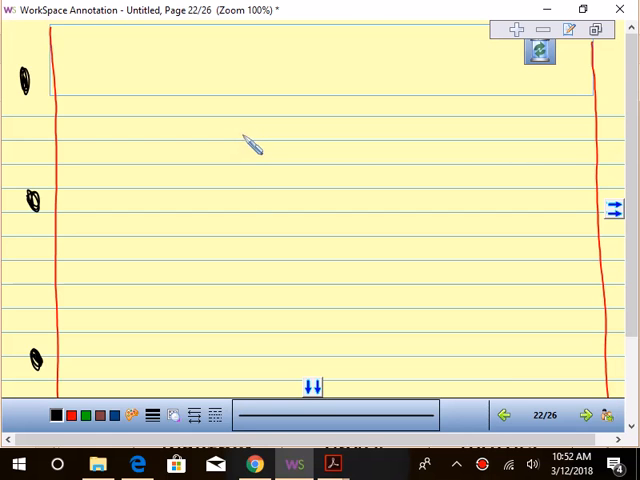
pyautogui.moveTo(190, 152)
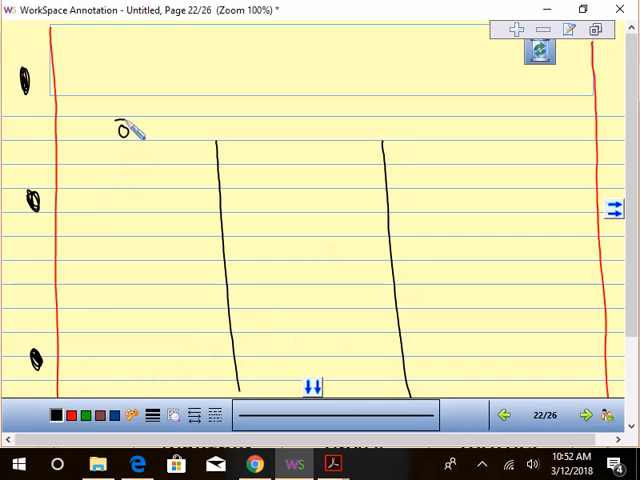
pyautogui.moveTo(276, 136)
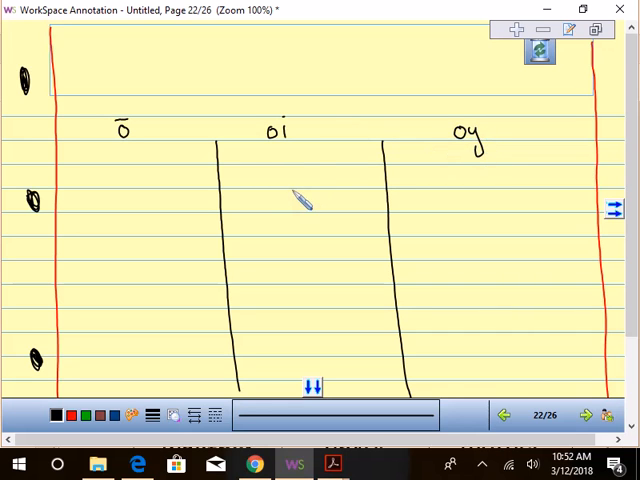
pyautogui.moveTo(302, 178)
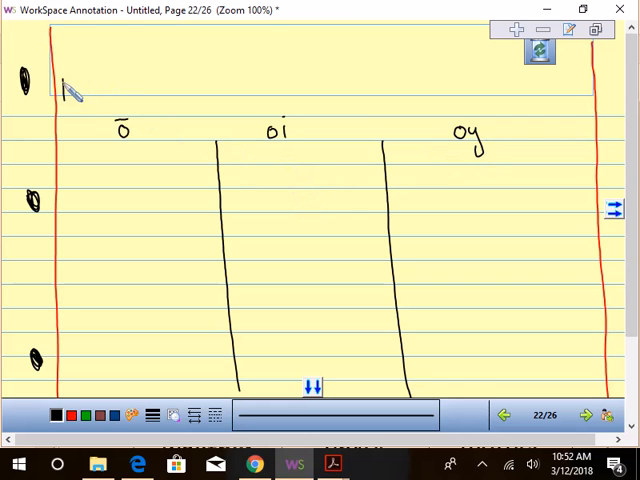
pyautogui.write('Tom')
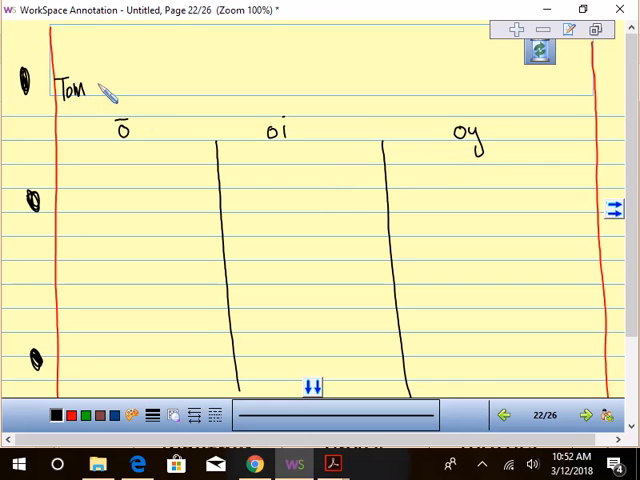
pyautogui.write('B.')
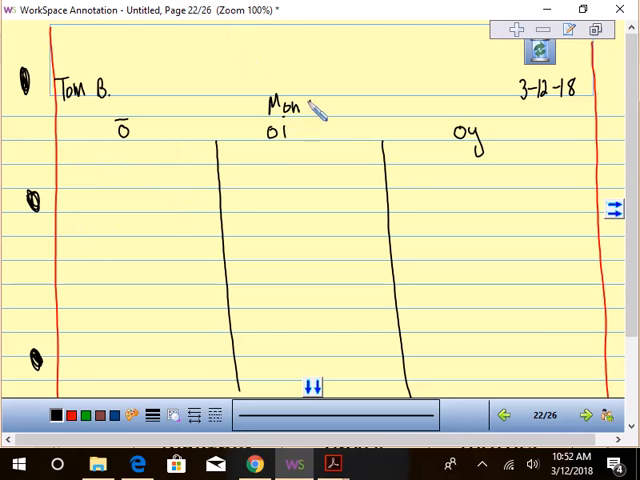
pyautogui.write('day')
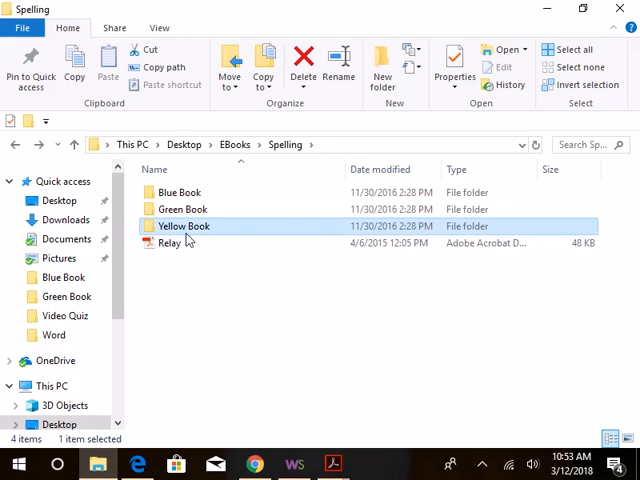
# - Open the Yellow Book folder and the 44-102.pdf spelling sort in Acrobat
pyautogui.doubleClick(182, 226)
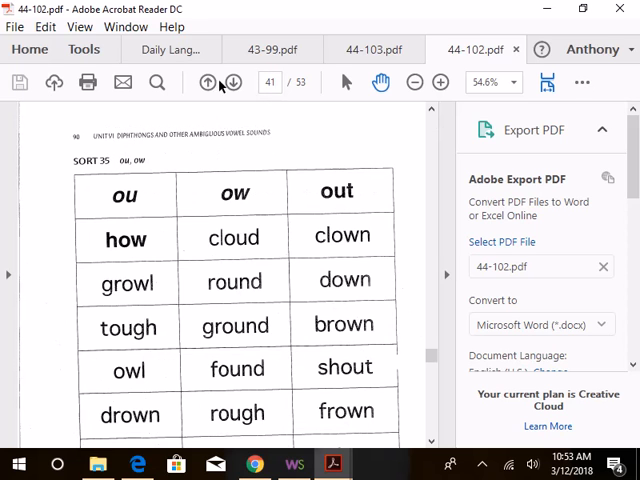
# - Go back to page 37, Sort 31 (Long -o, -oi, -oy), and zoom in on its word table
pyautogui.click(208, 82)
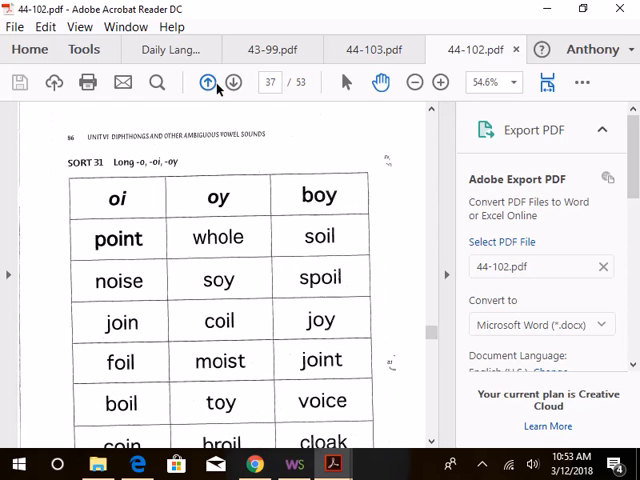
pyautogui.click(440, 82)
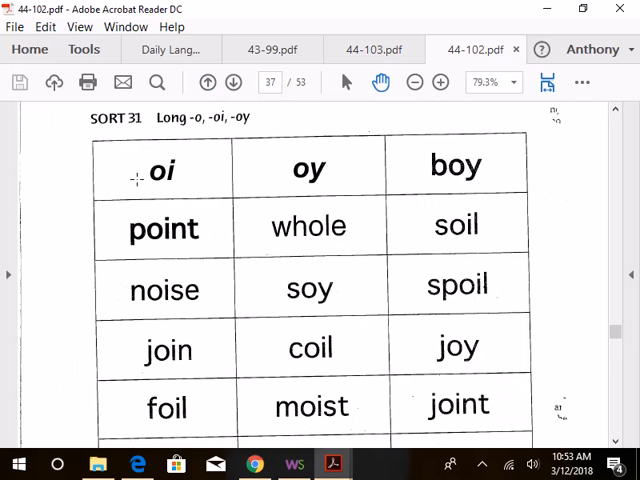
pyautogui.moveTo(144, 156)
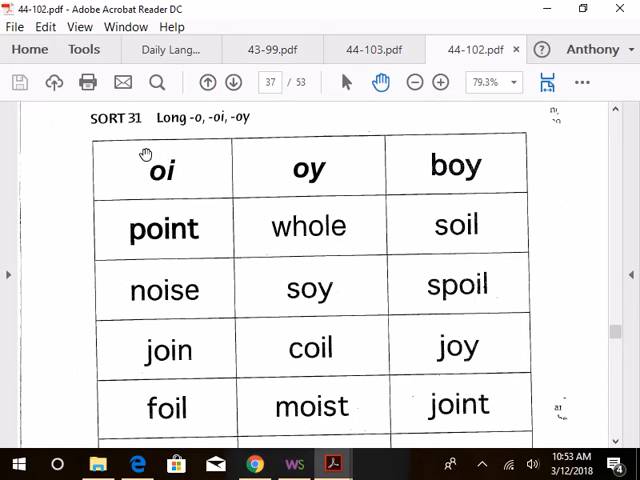
pyautogui.moveTo(180, 72)
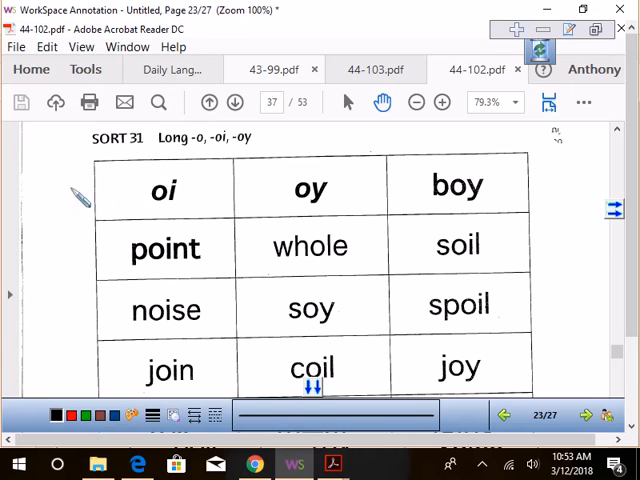
# - Write the ō symbol at the left of the Sort 31 table on the new overlay page
pyautogui.moveTo(76, 196); pyautogui.dragTo(64, 204)
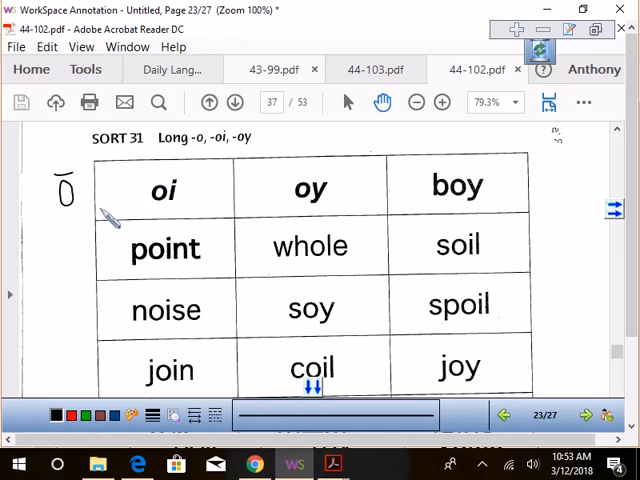
pyautogui.moveTo(316, 260)
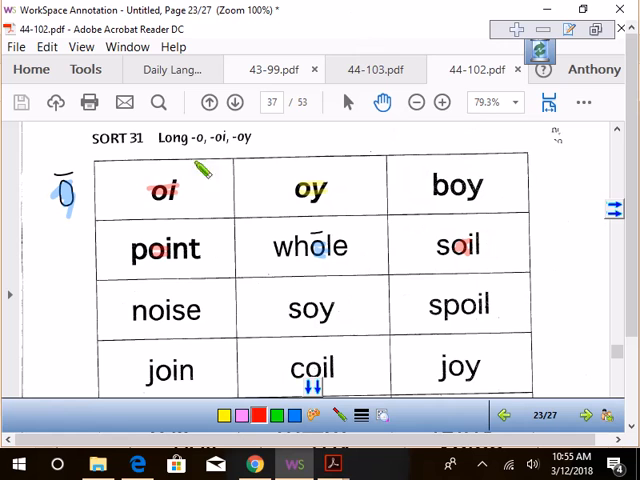
pyautogui.moveTo(176, 316)
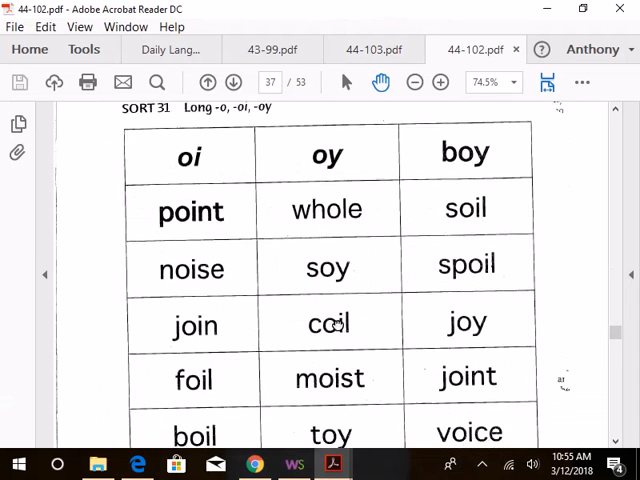
# - Scroll down to show the bottom rows of the Sort 31 table, down to choice, loan and bowl
pyautogui.scroll(-3)
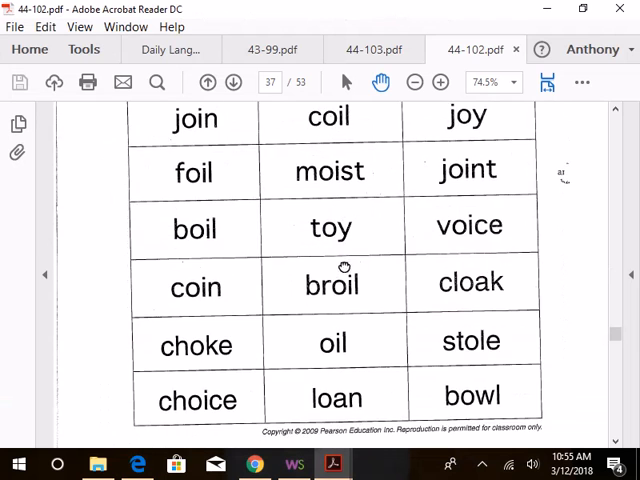
pyautogui.scroll(-3)
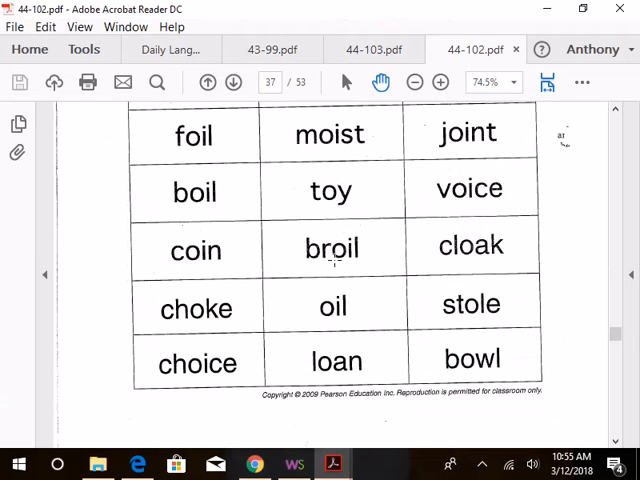
pyautogui.moveTo(186, 312)
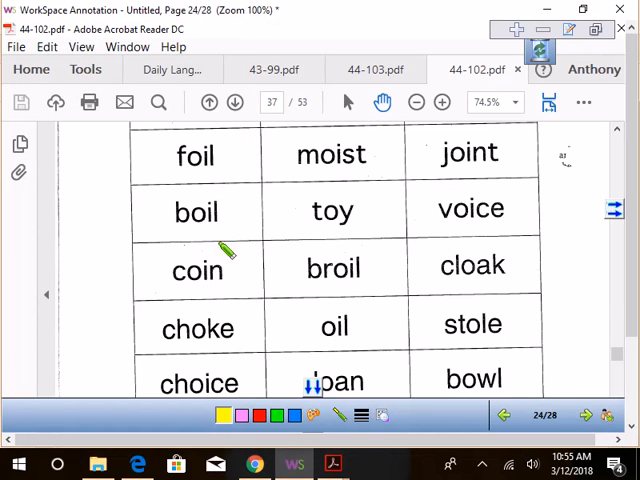
pyautogui.moveTo(450, 304)
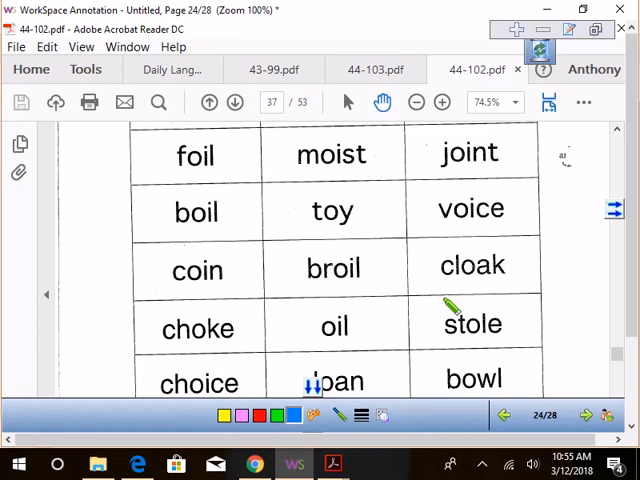
pyautogui.moveTo(444, 236)
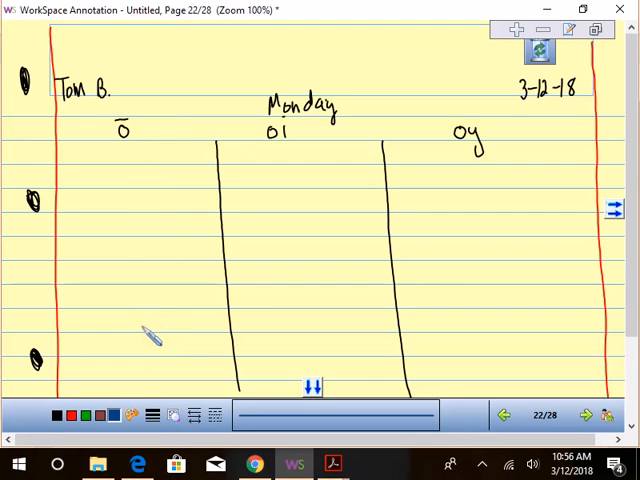
pyautogui.moveTo(150, 304)
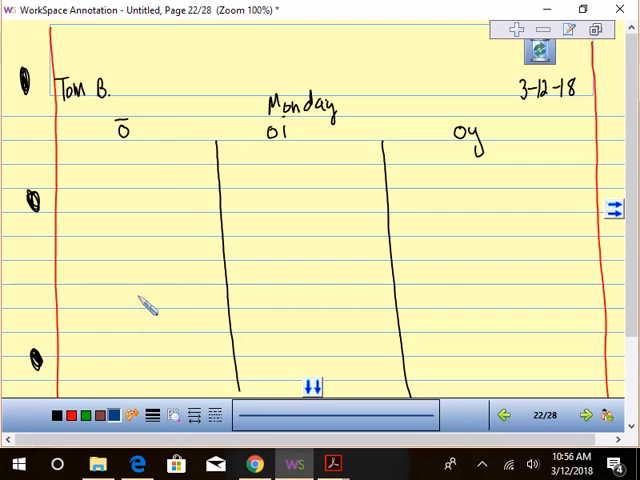